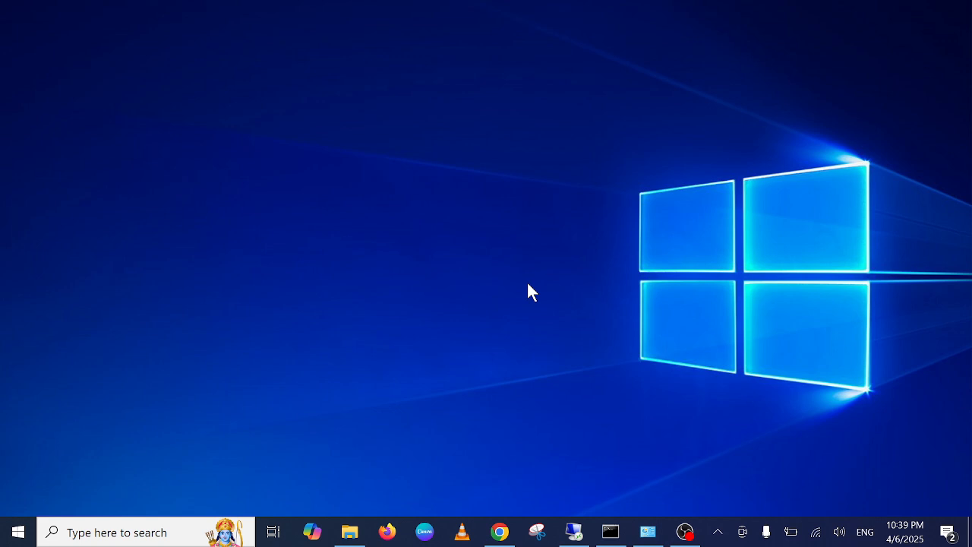
mouse_move(331, 322)
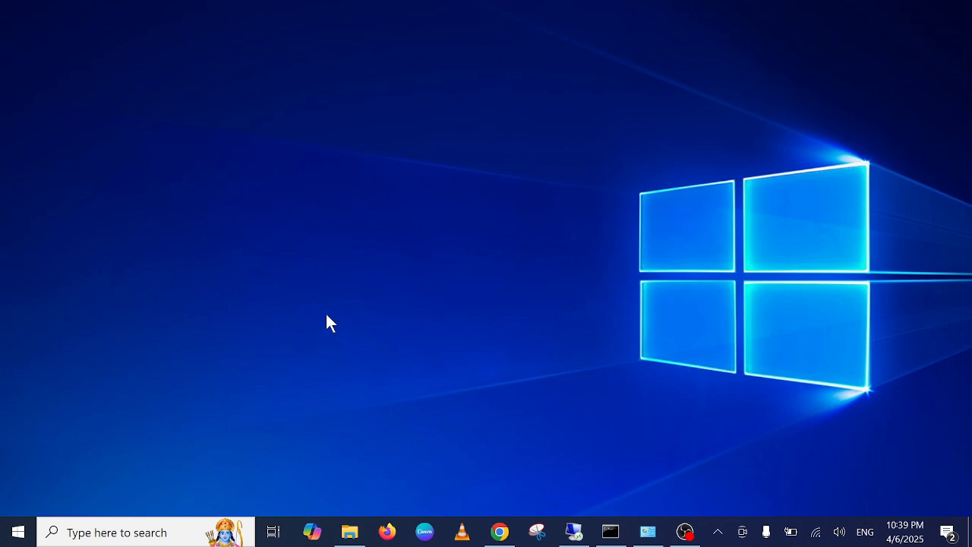
mouse_move(293, 407)
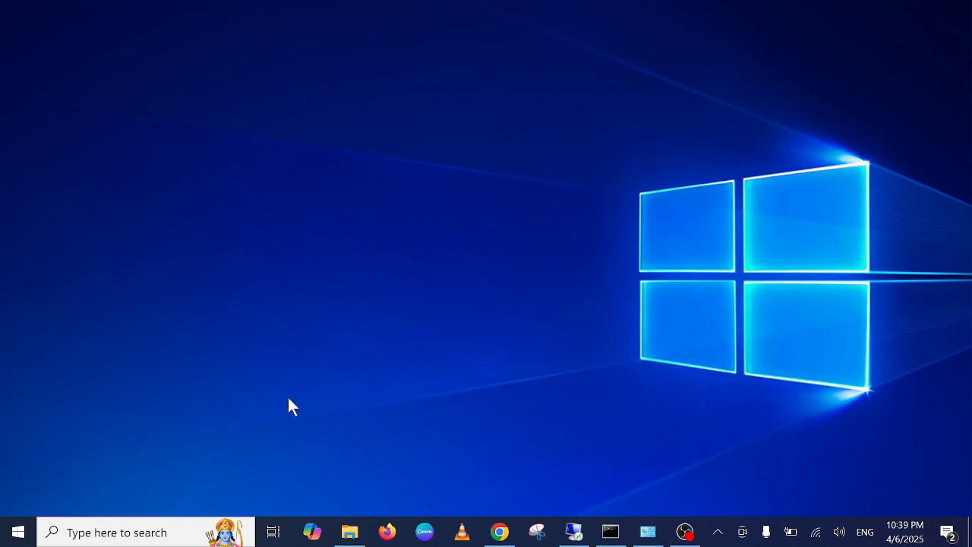
mouse_move(231, 408)
type("task")
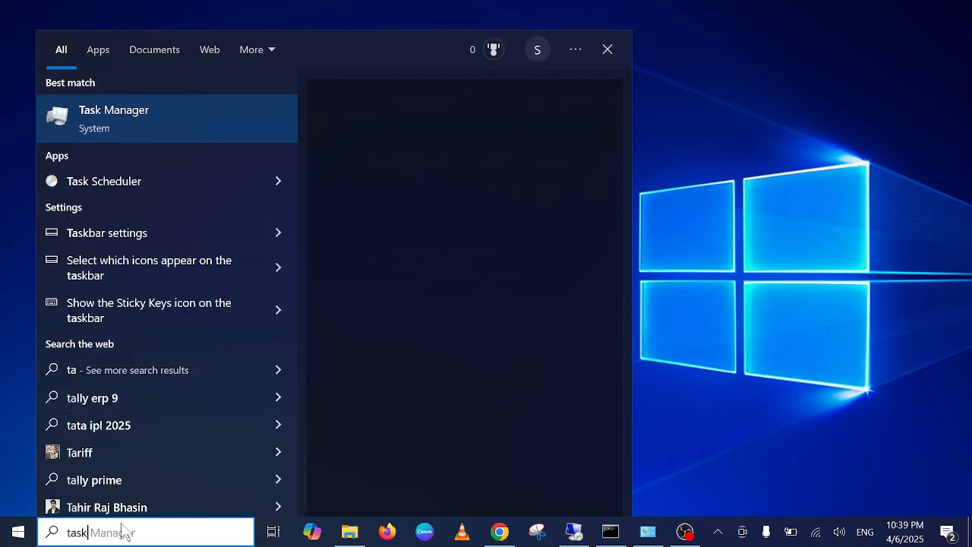
Launch Task Manager from the taskbar search results for "task".
left_click(113, 118)
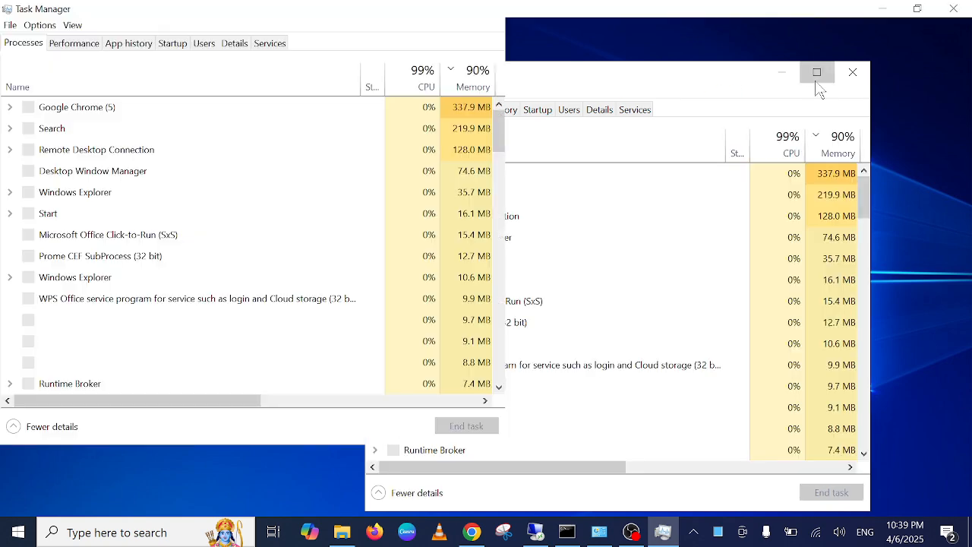
Maximize Task Manager and review the Google Chrome and WPS Office process context menus.
left_click(817, 71)
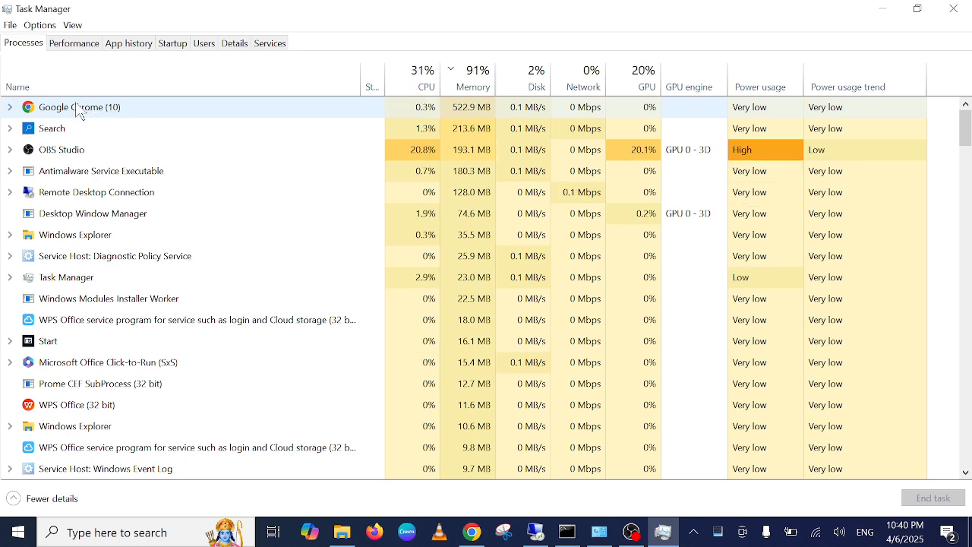
right_click(79, 106)
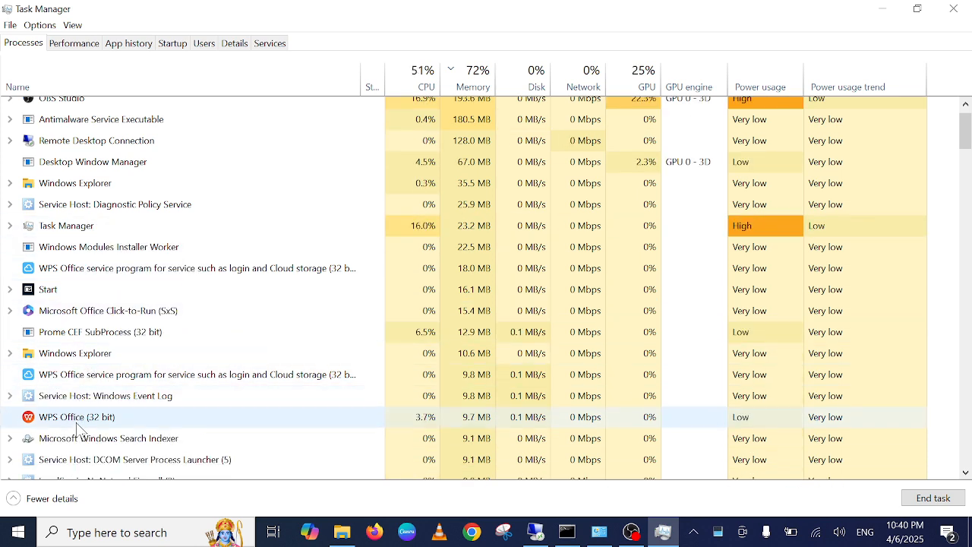
right_click(76, 416)
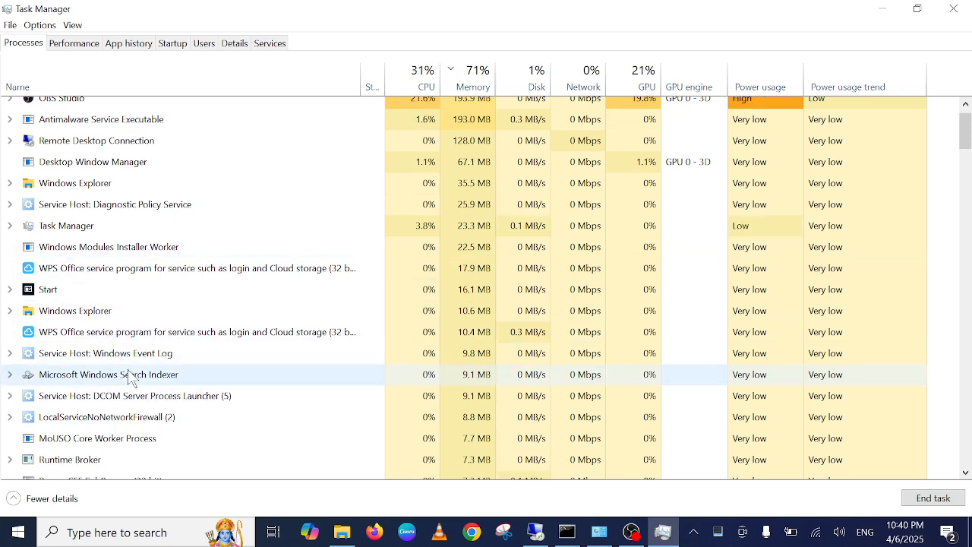
scroll("down", 3)
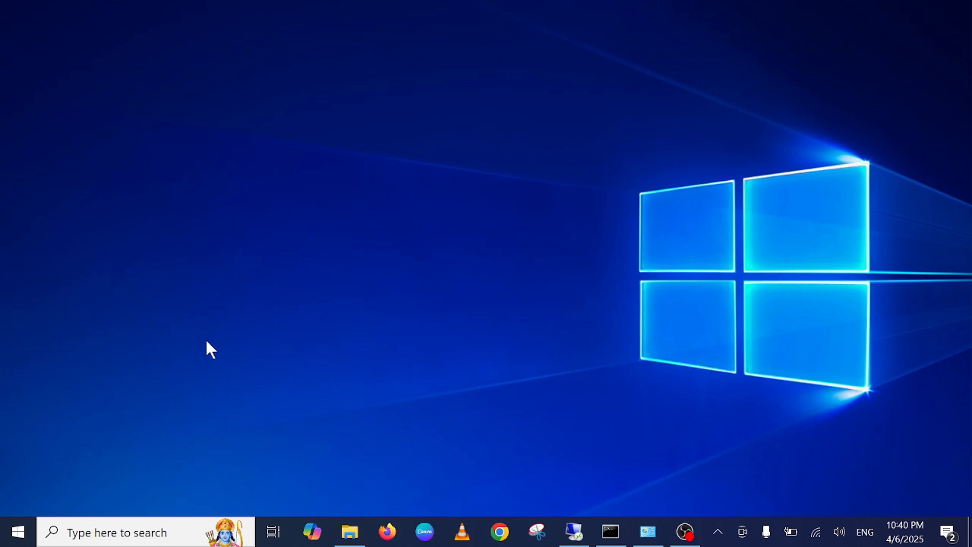
Search for Run, then execute msconfig to launch System Configuration.
type("services")
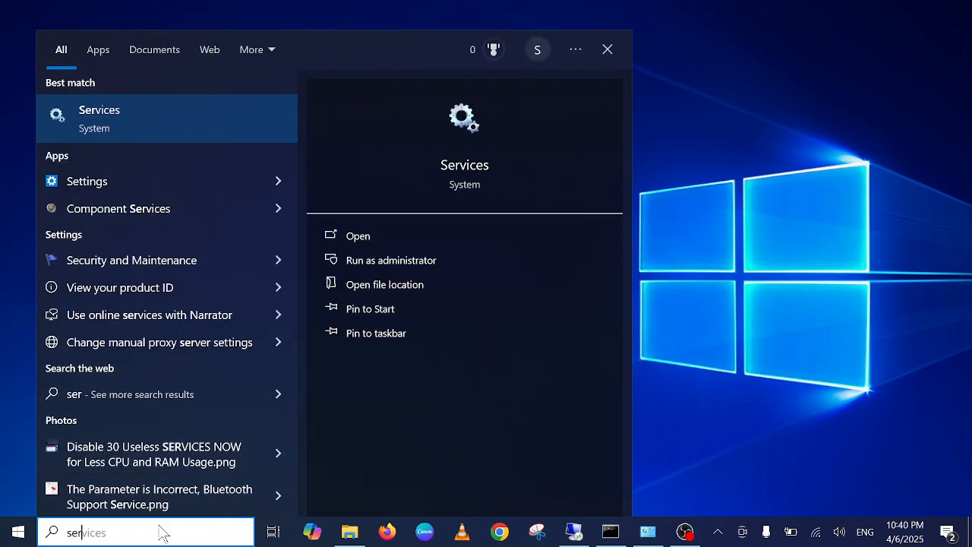
type("run")
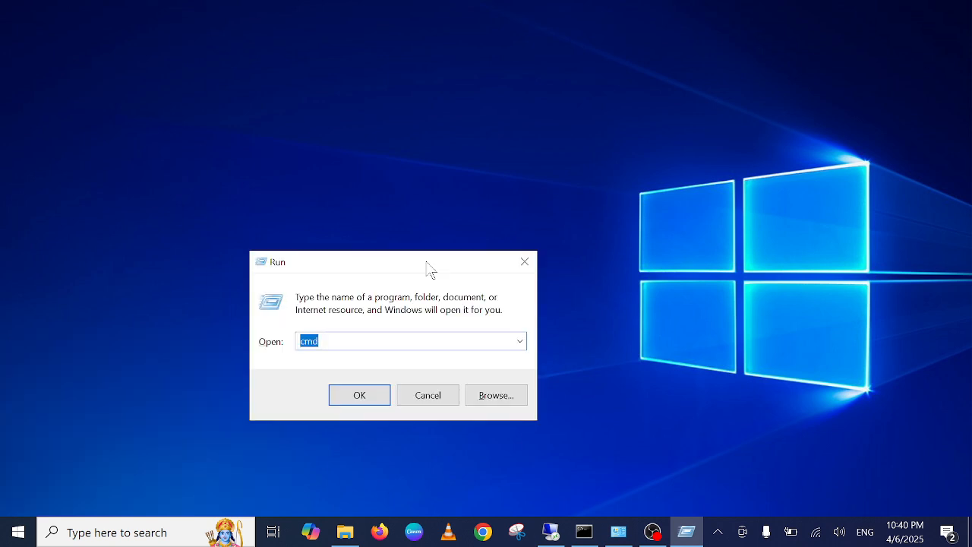
type("msconfig")
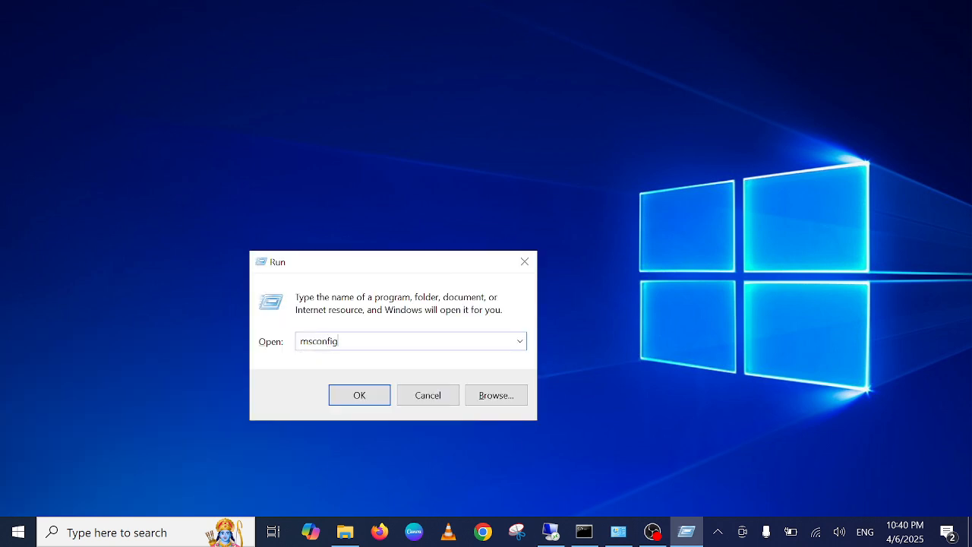
left_click(358, 394)
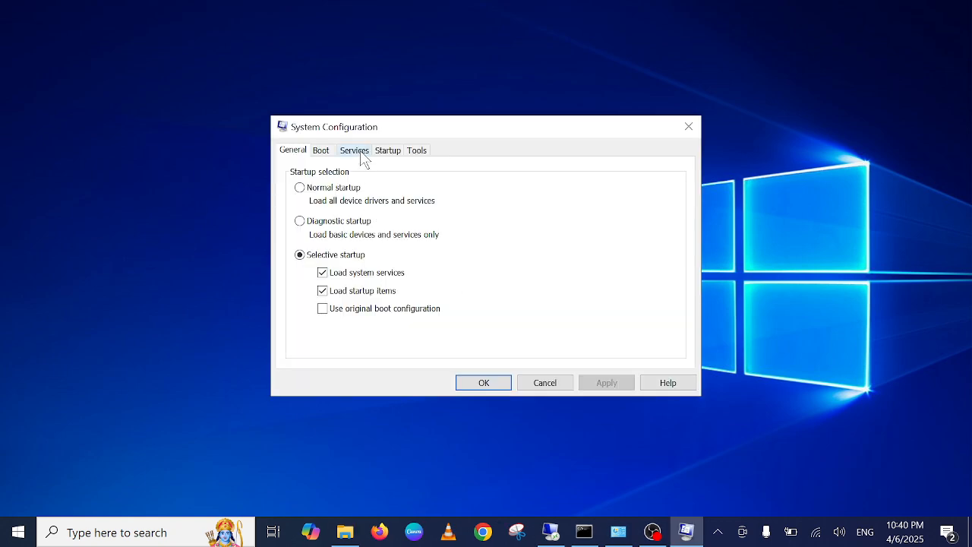
Show the Services list and scroll through its entries, manufacturers and statuses.
left_click(354, 150)
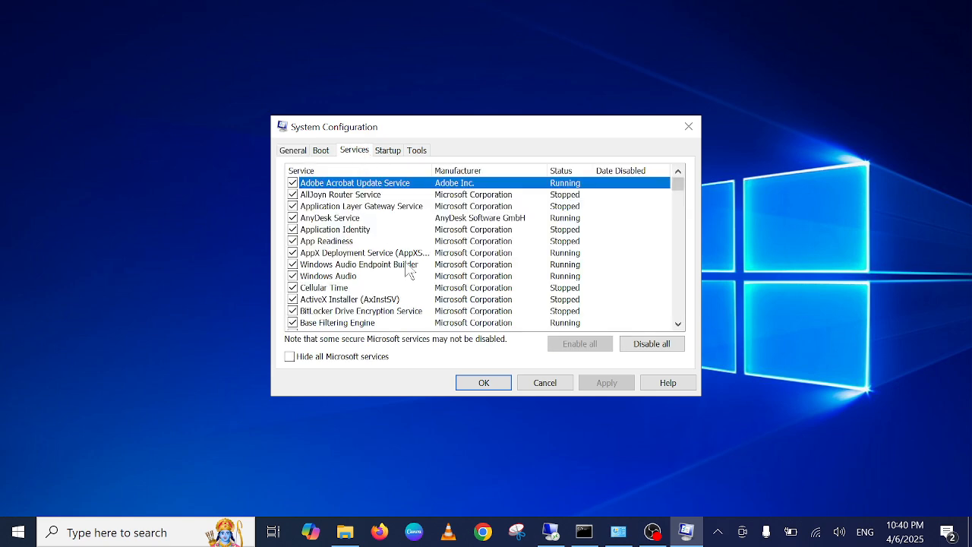
scroll("down", 3)
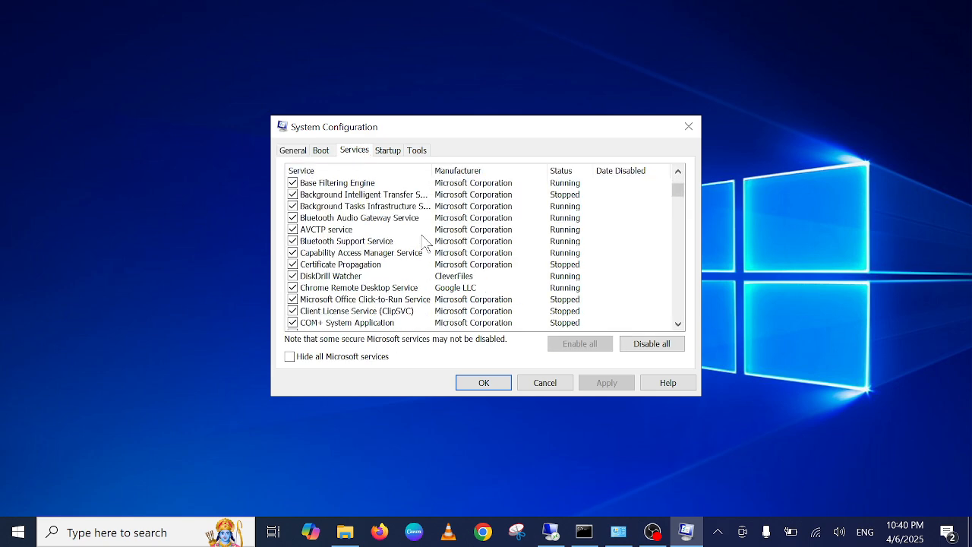
scroll("down", 3)
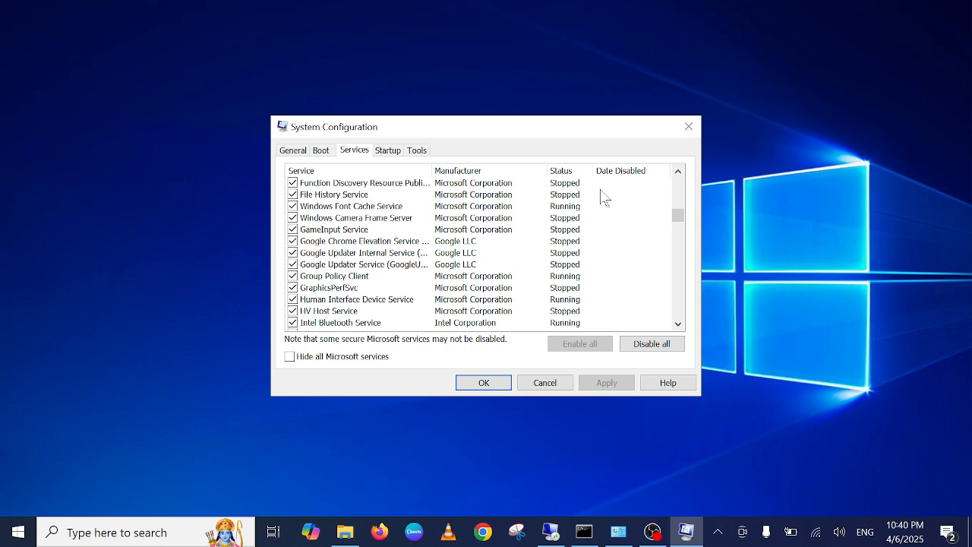
mouse_move(463, 246)
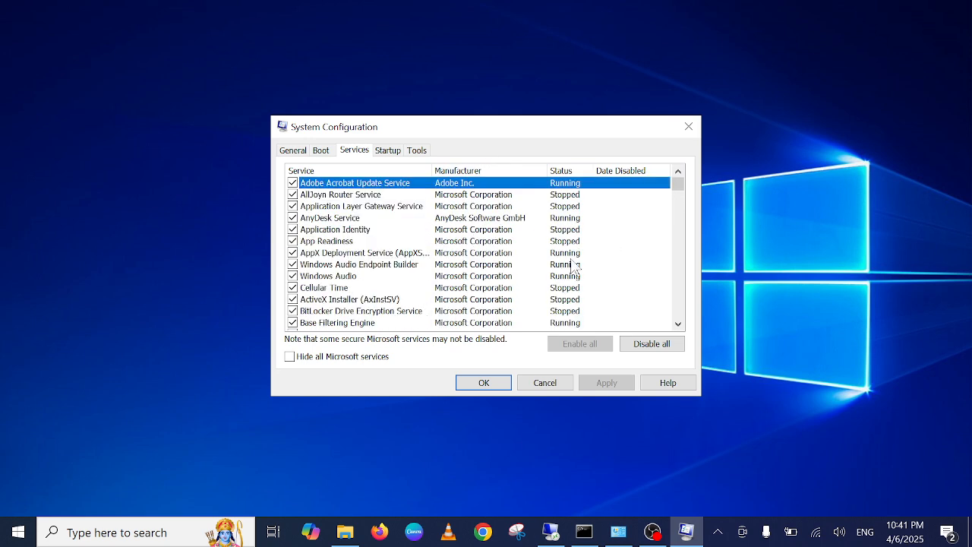
mouse_move(327, 371)
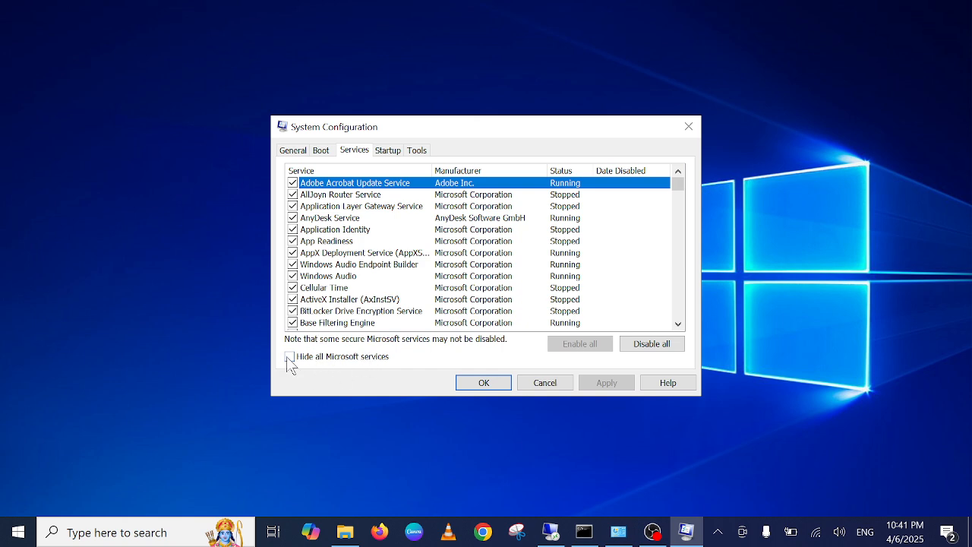
Hide all Microsoft services, then disable AnyDesk Service and DiskDrill Watcher.
left_click(289, 356)
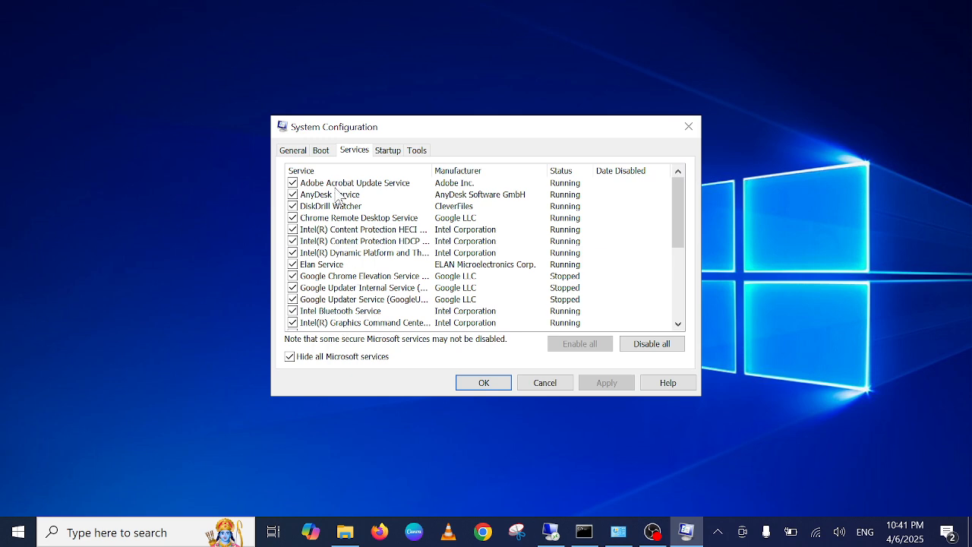
scroll("down", 3)
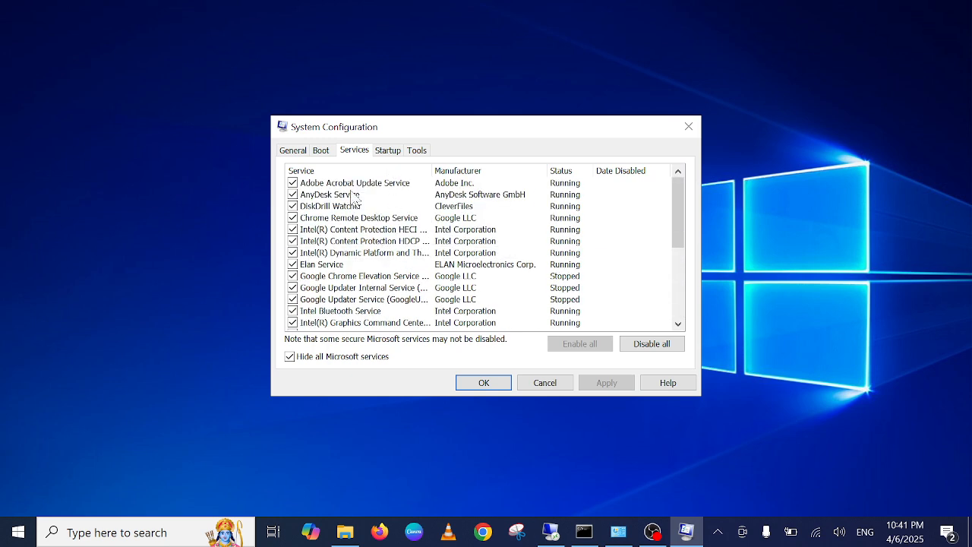
mouse_move(343, 228)
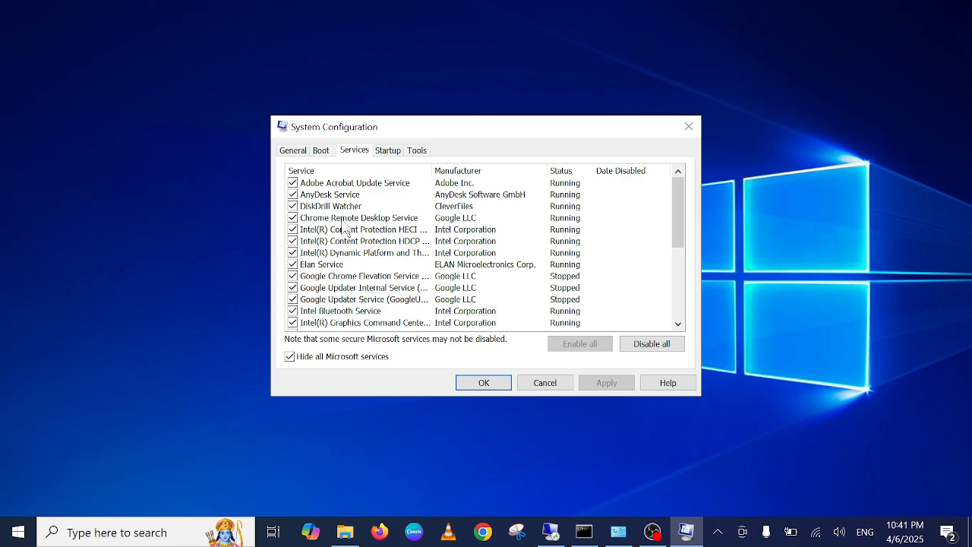
mouse_move(372, 266)
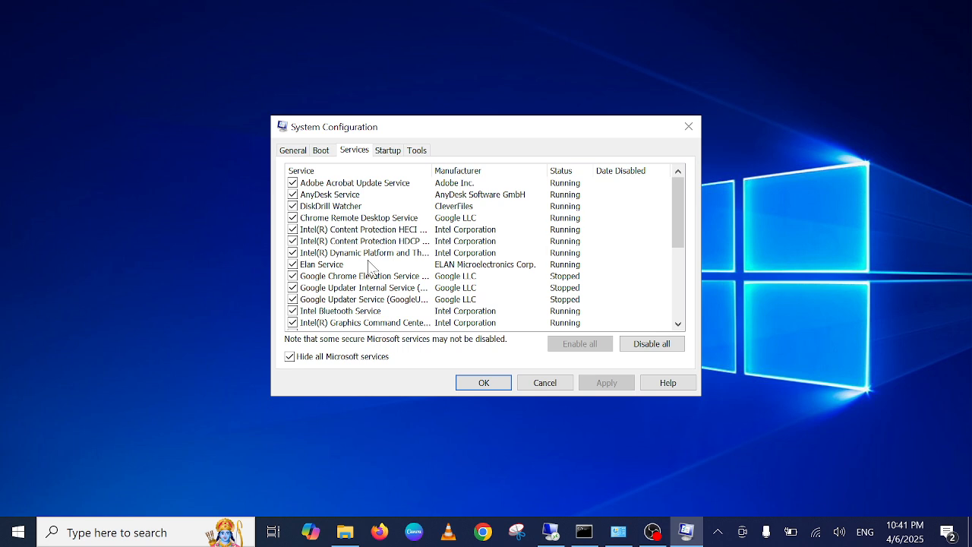
mouse_move(335, 194)
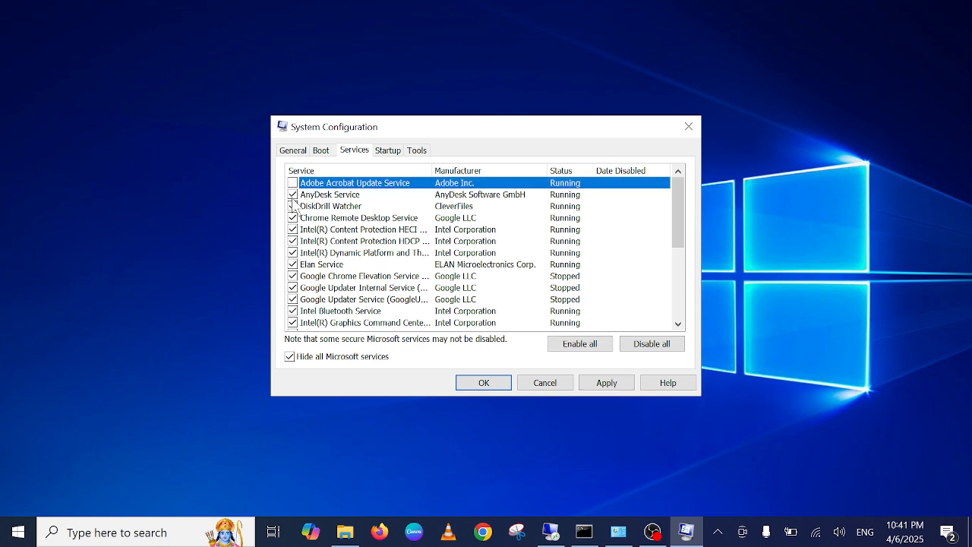
left_click(292, 194)
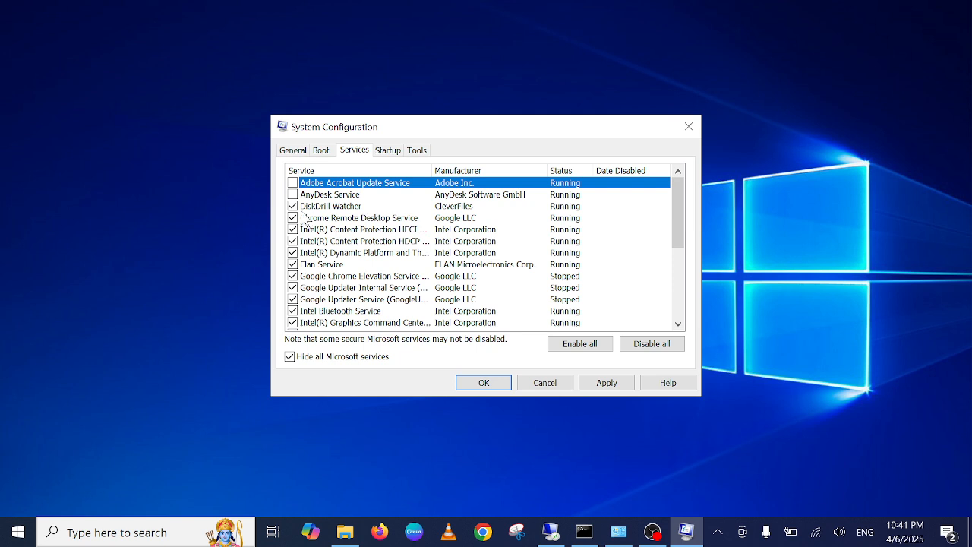
left_click(292, 206)
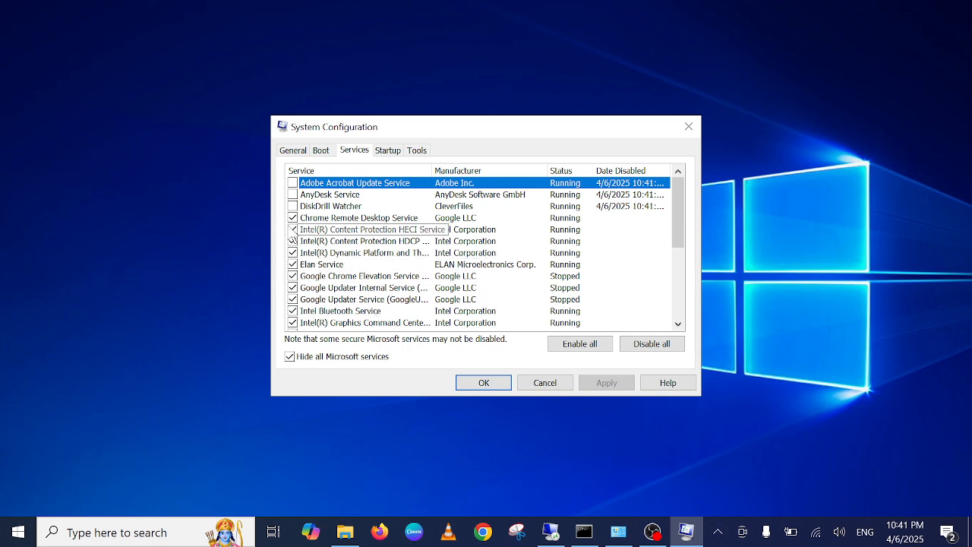
Disable Chrome Remote Desktop, Intel content protection, Google Chrome Elevation and OpenVPN services.
left_click(291, 230)
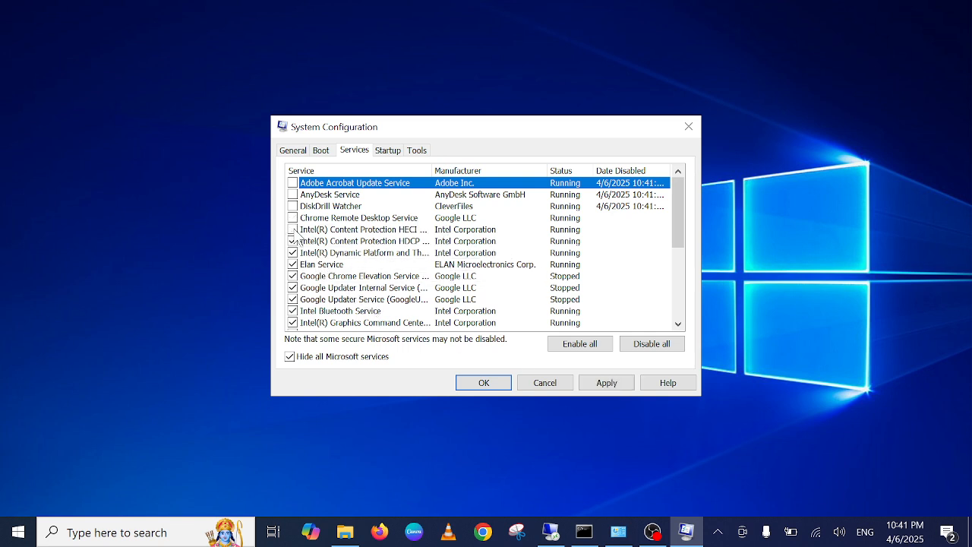
left_click(292, 252)
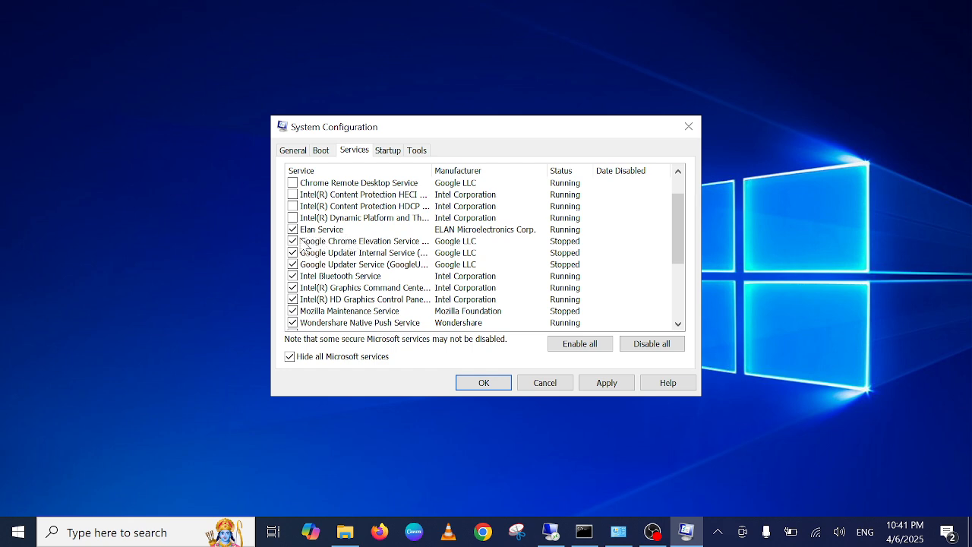
left_click(293, 252)
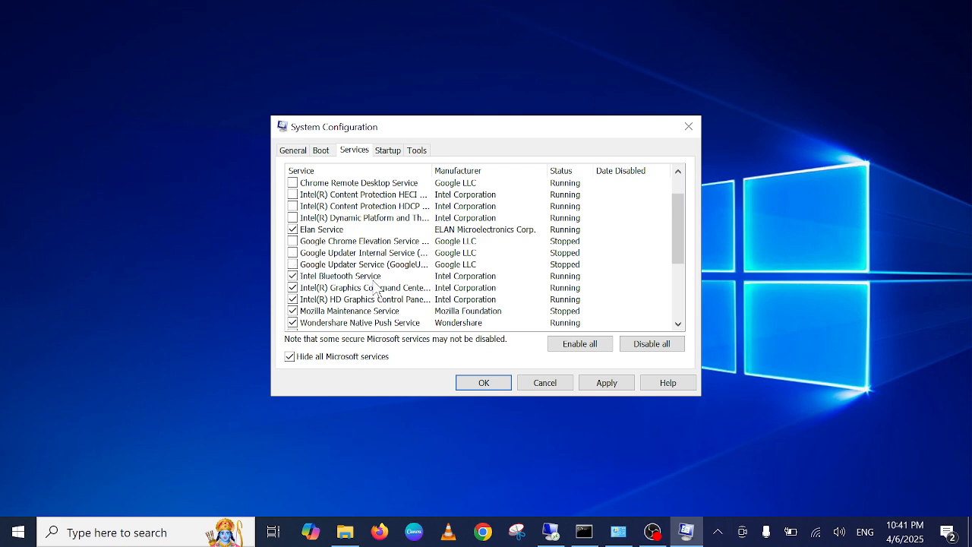
scroll("down", 3)
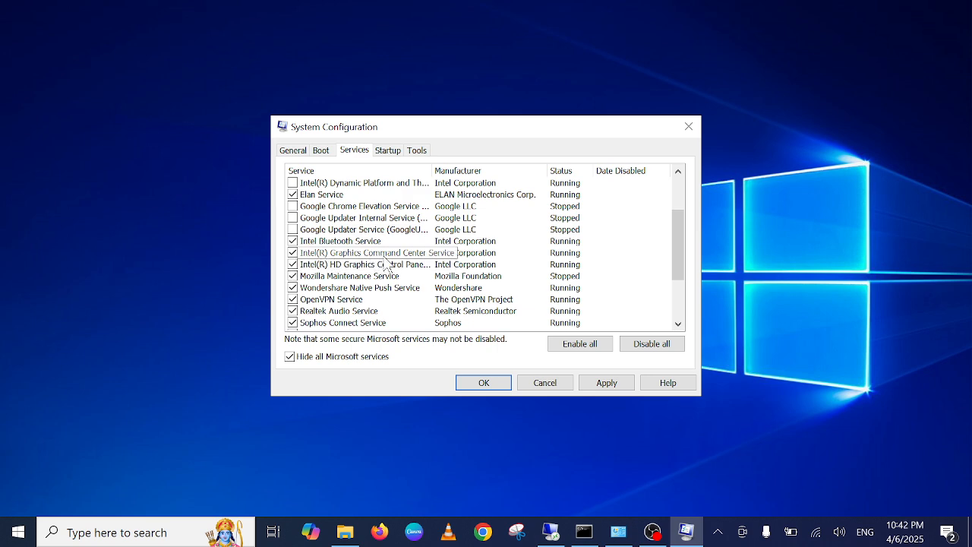
scroll("down", 3)
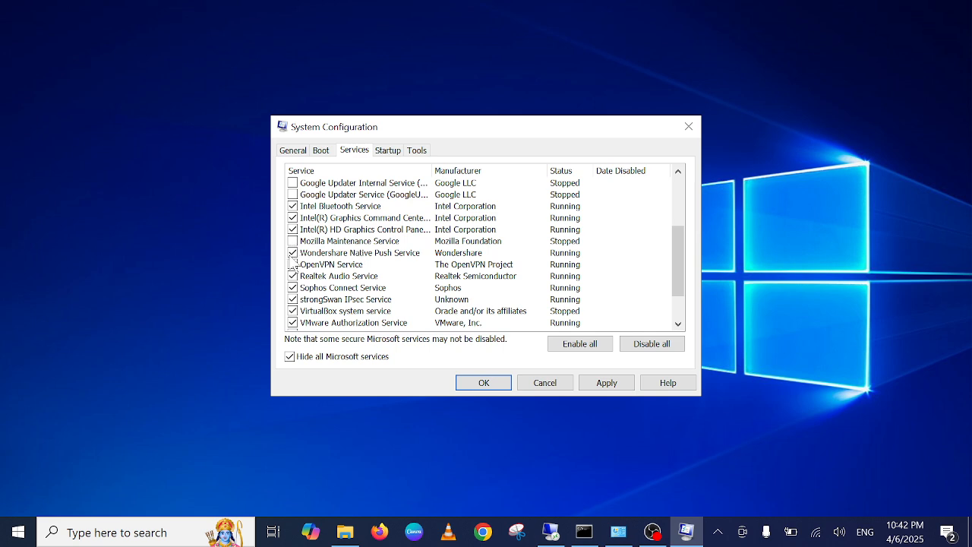
left_click(292, 265)
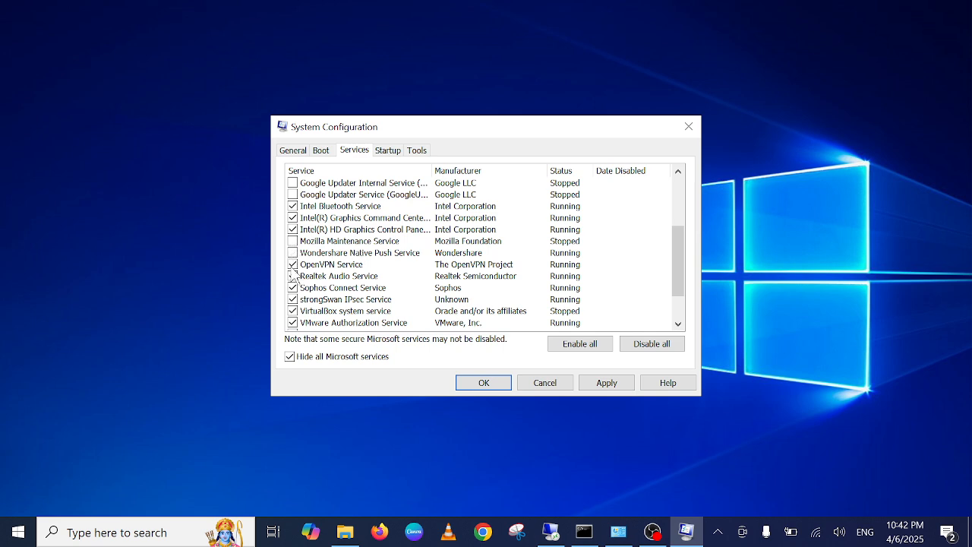
left_click(291, 265)
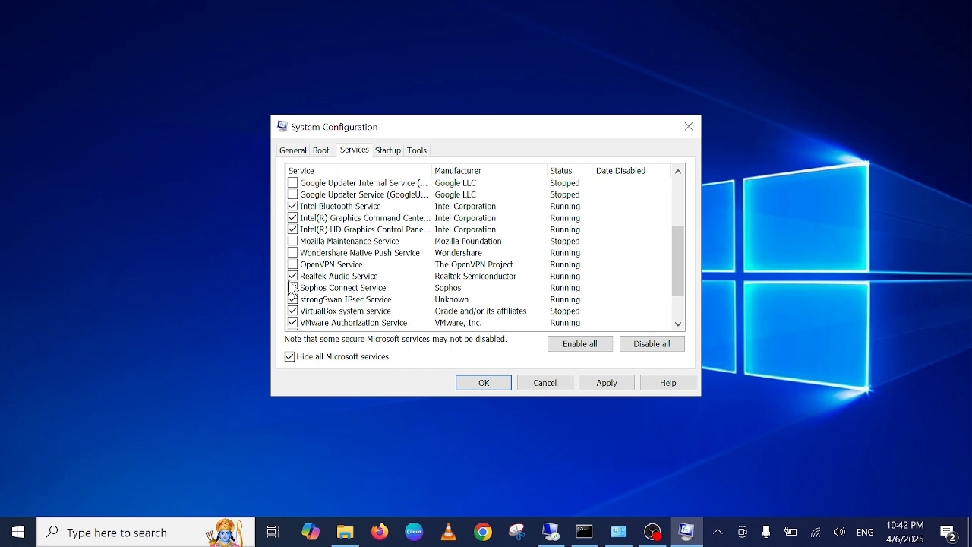
Disable the VirtualBox system and VMware USB Arbitration services and apply the changes.
scroll("down", 3)
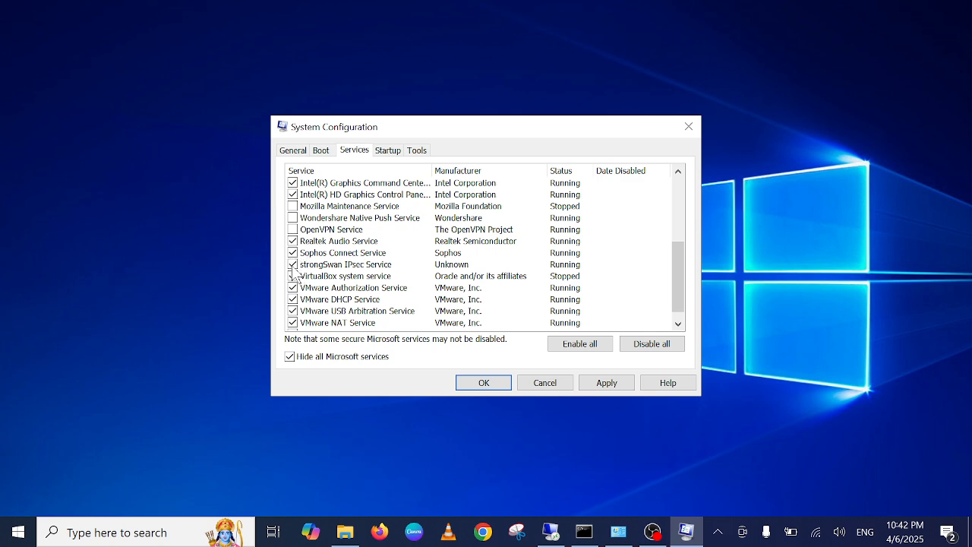
scroll("down", 3)
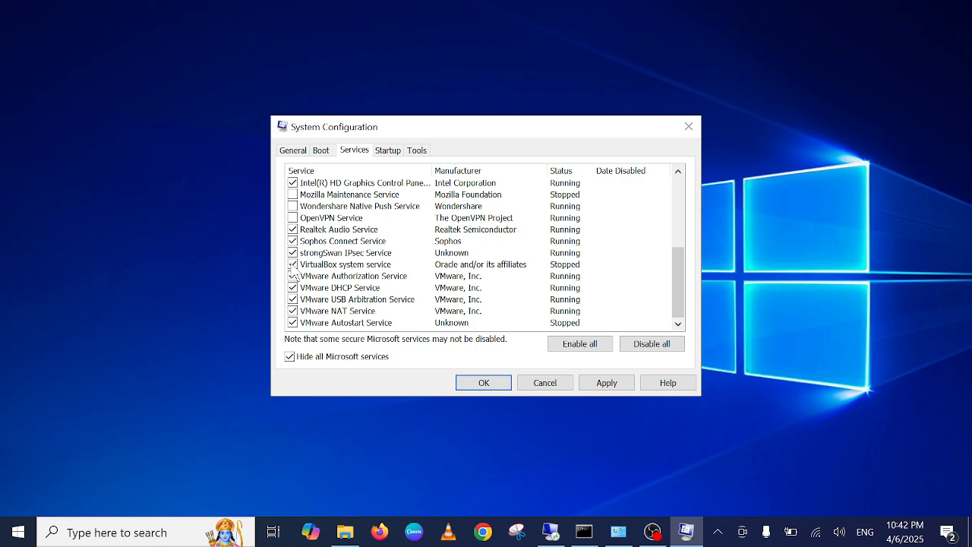
left_click(292, 264)
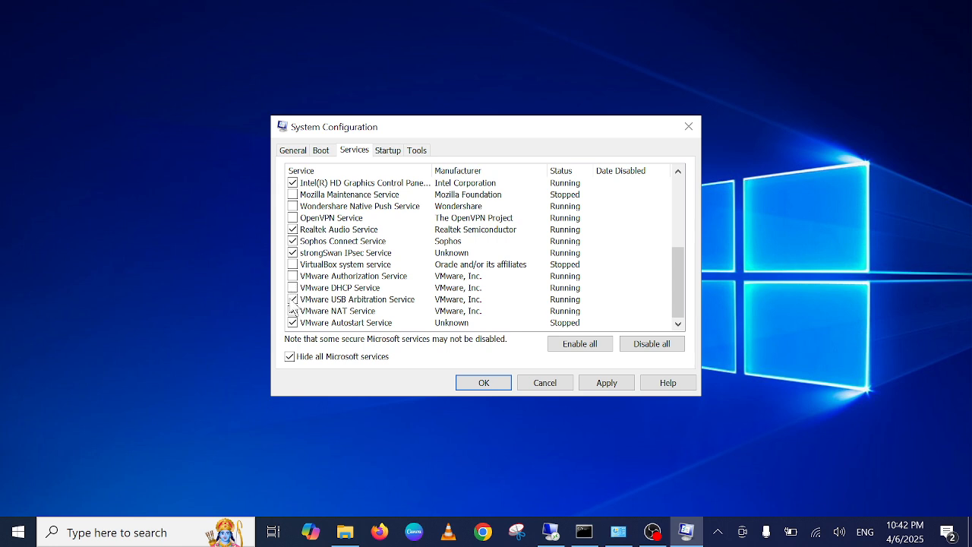
left_click(346, 321)
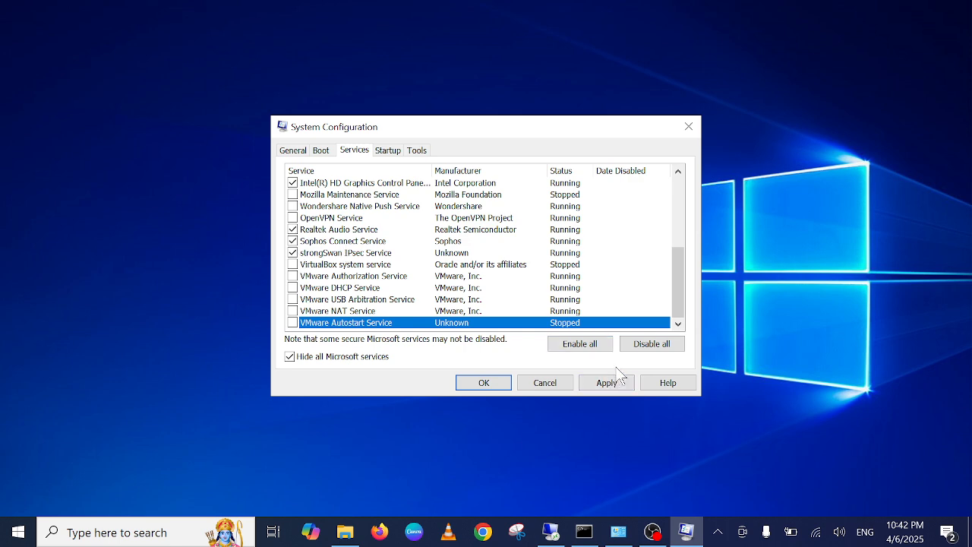
left_click(606, 382)
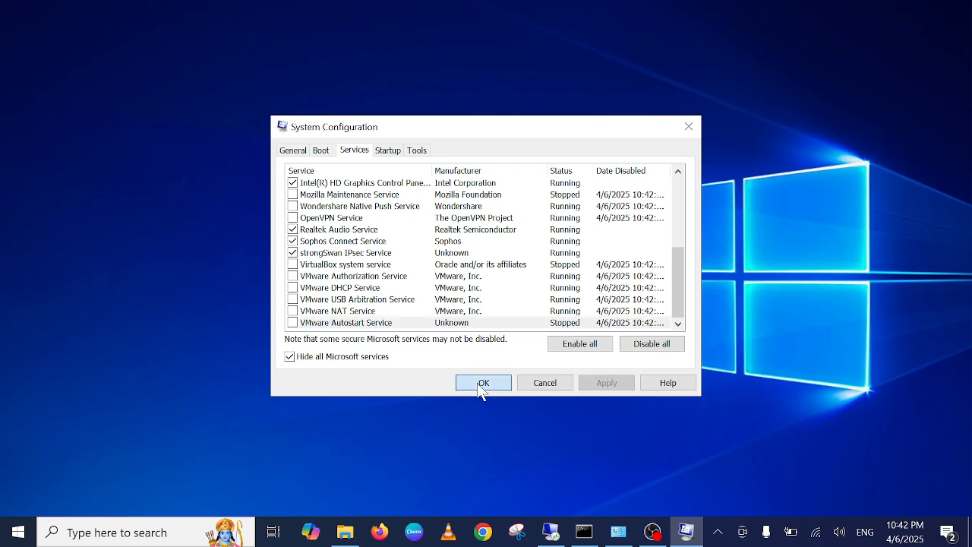
Confirm the configuration with OK and exit the restart prompt without restarting.
left_click(483, 383)
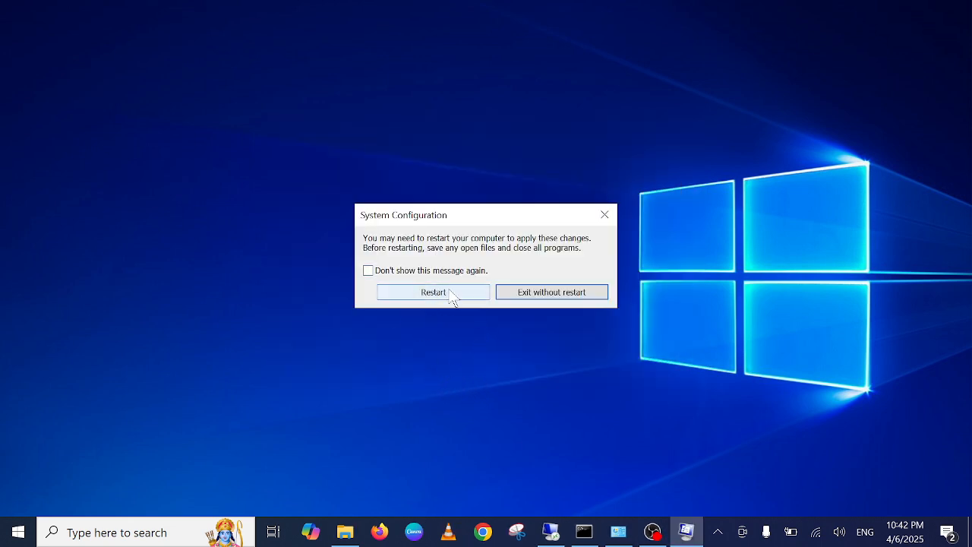
left_click(550, 291)
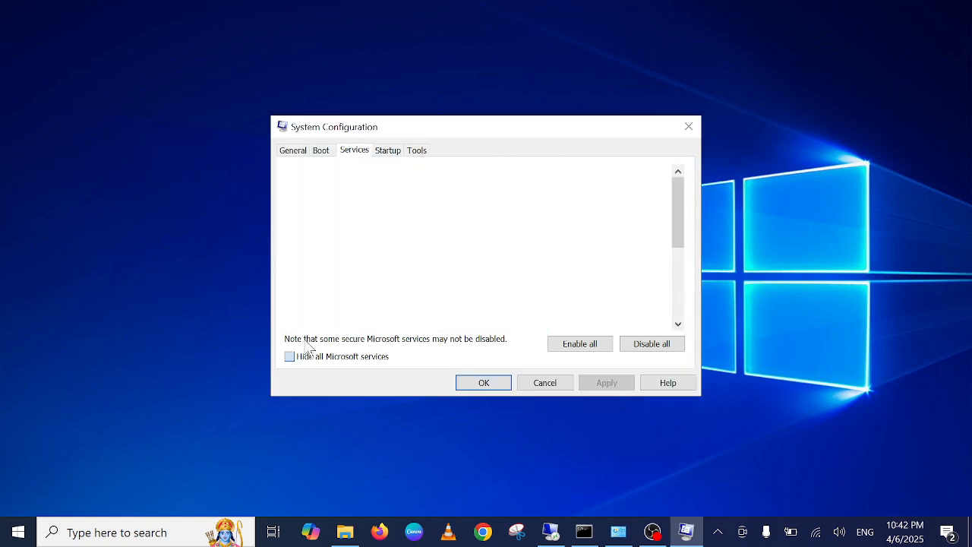
Hide Microsoft services again and verify the third-party services remain unchecked with disable dates.
left_click(289, 355)
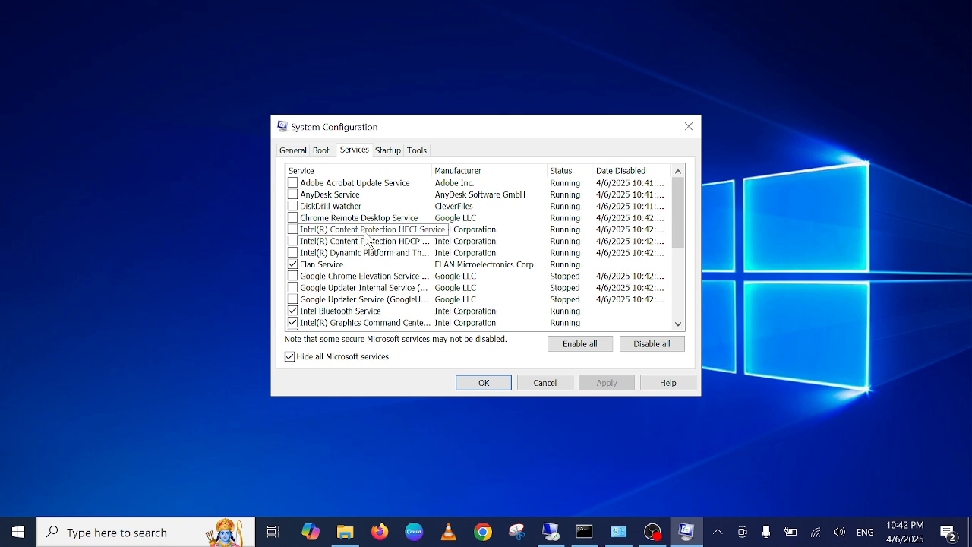
scroll("down", 3)
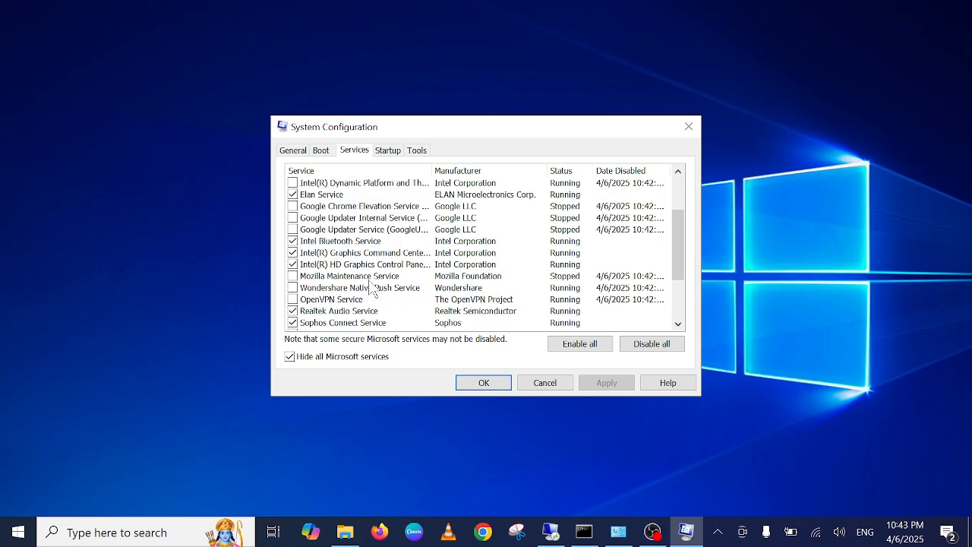
scroll("down", 3)
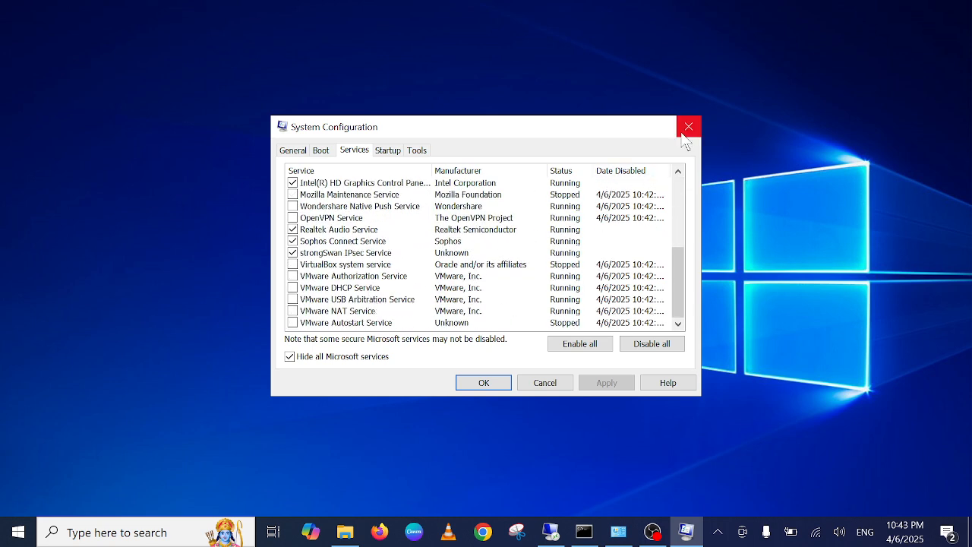